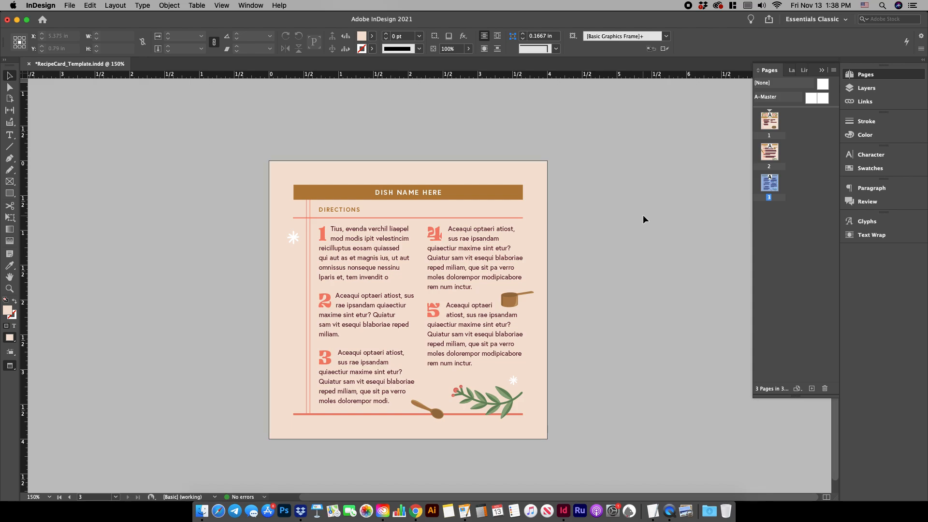
Step: Navigate from the directions page to the Mocha Cake ingredients page of the card
click(435, 255)
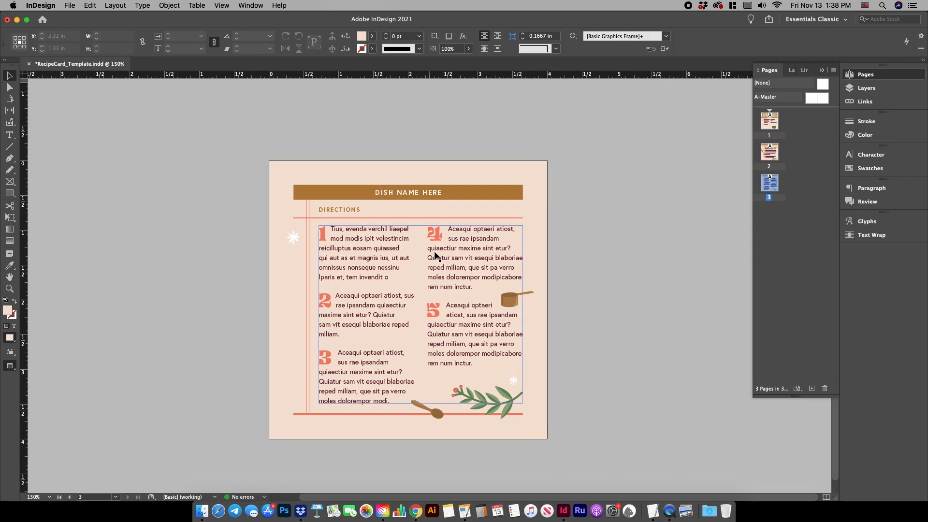
click(770, 123)
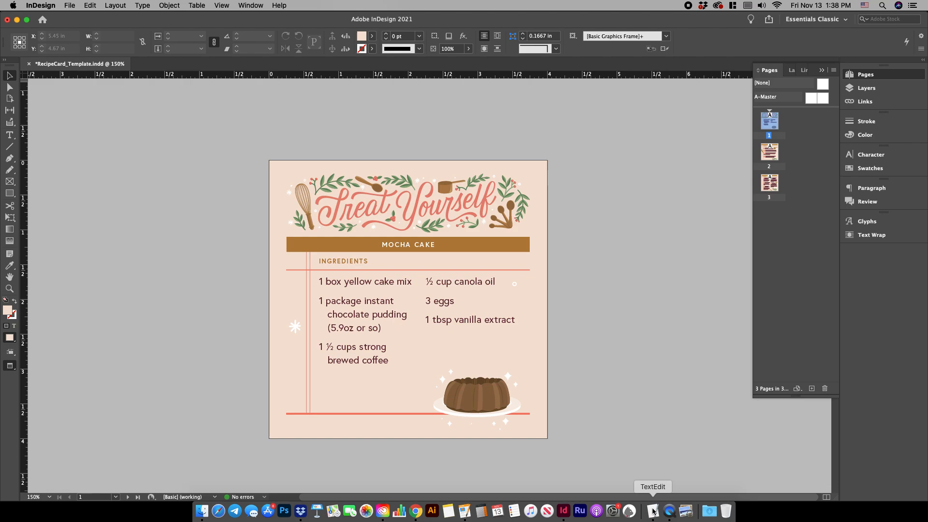
Step: Paste the pie ingredients from the notes and set them to 9 pt text with 10 pt leading
click(652, 510)
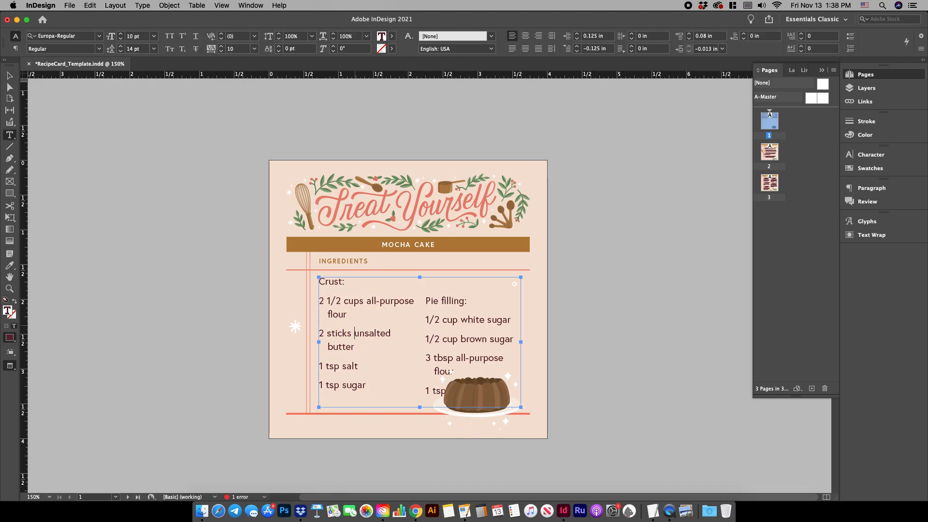
click(154, 36)
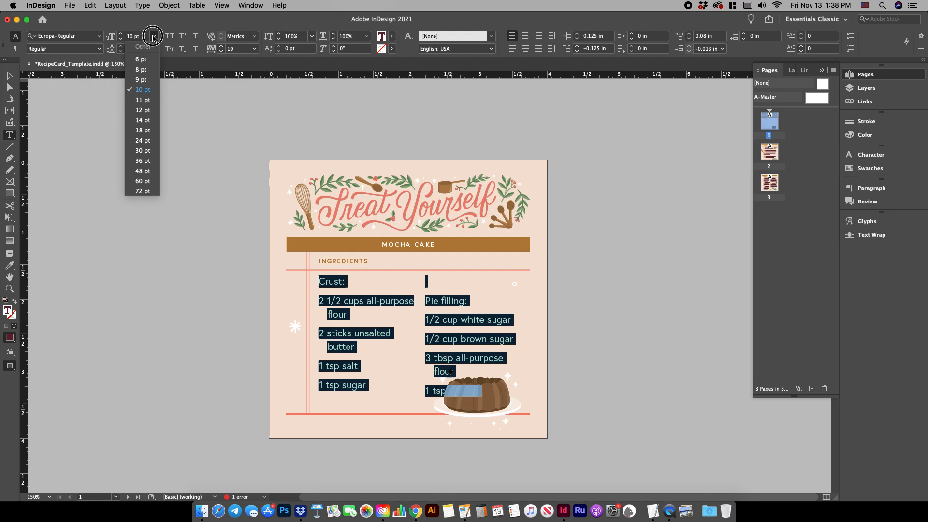
click(142, 120)
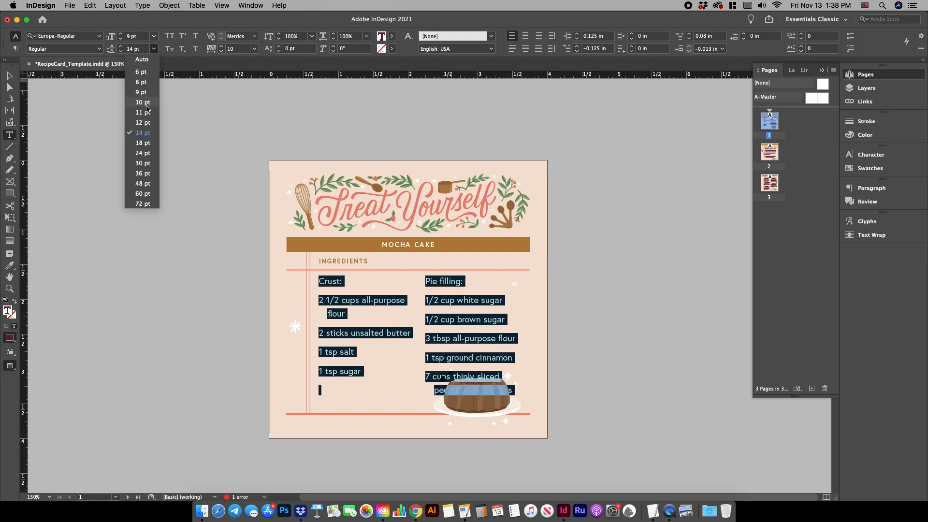
click(143, 113)
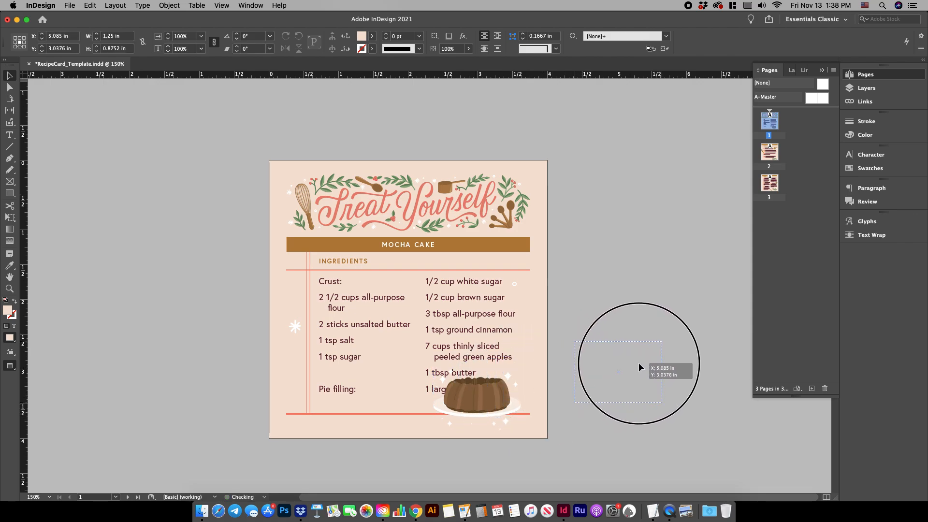
Step: Delete the cake picture and adjust the ingredients frame so Crust and Pie filling split into two columns
click(470, 323)
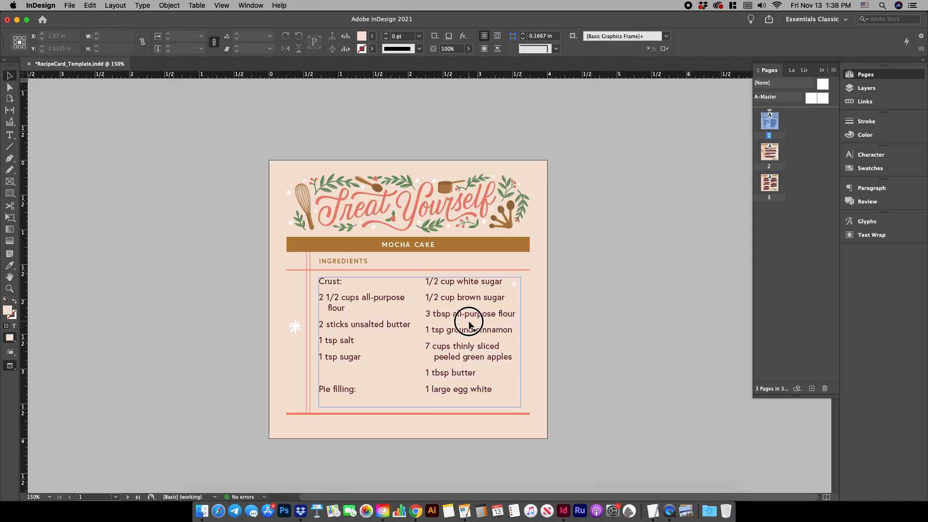
click(468, 323)
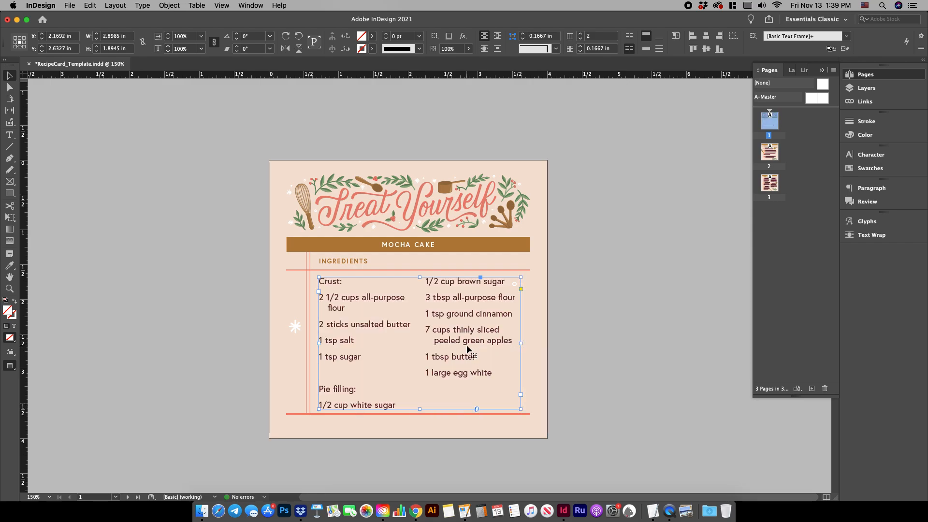
double_click(343, 364)
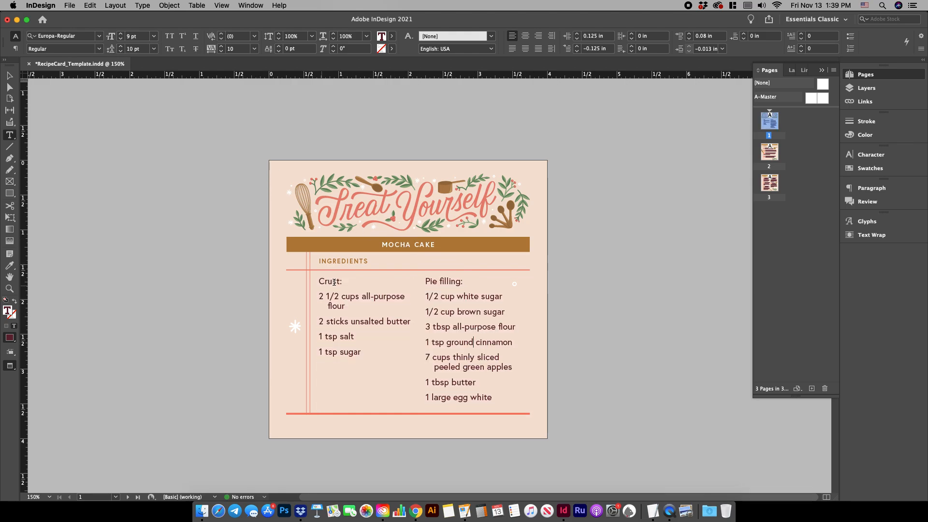
Step: Set Crust: to Europa Bold and copy that formatting onto Pie filling: with the Eyedropper
double_click(330, 282)
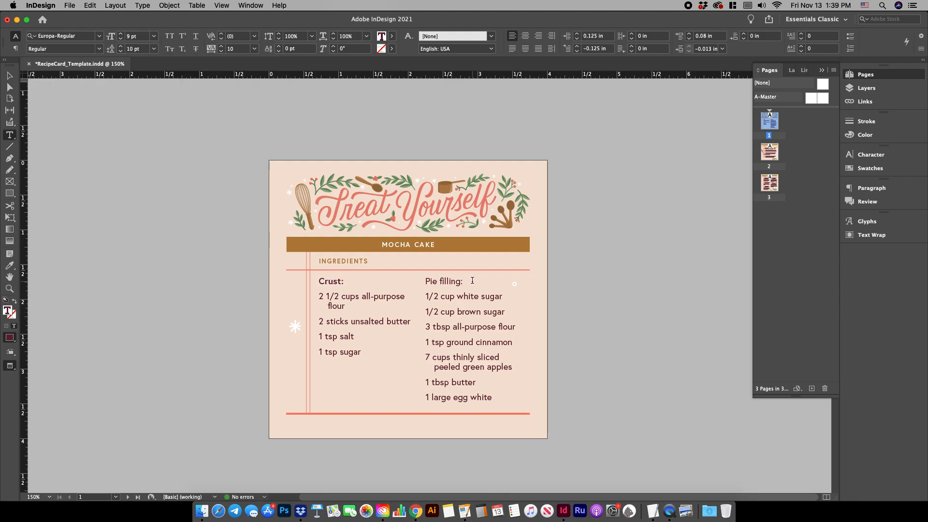
double_click(443, 281)
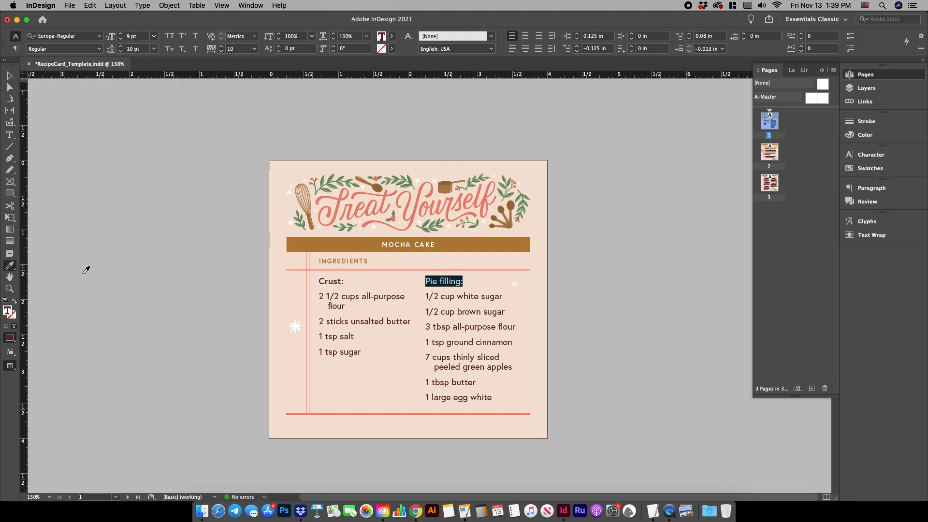
click(64, 36)
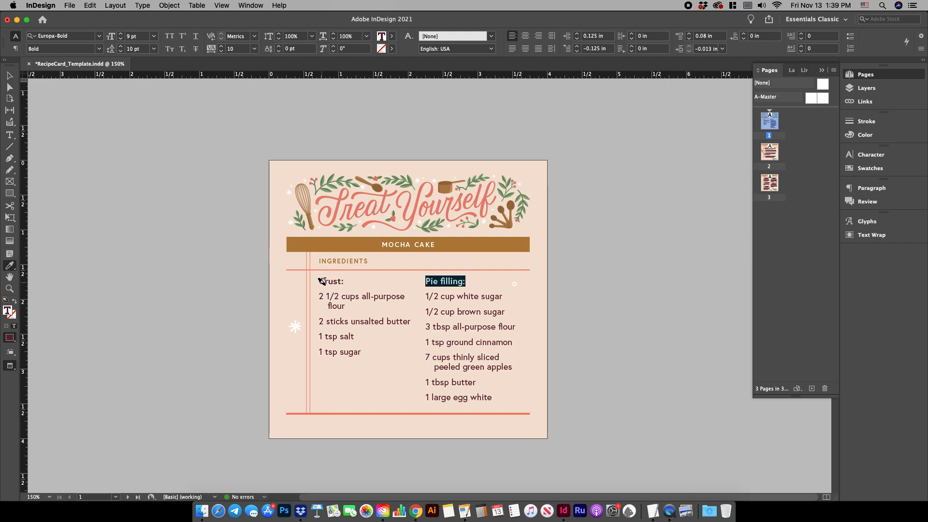
click(658, 320)
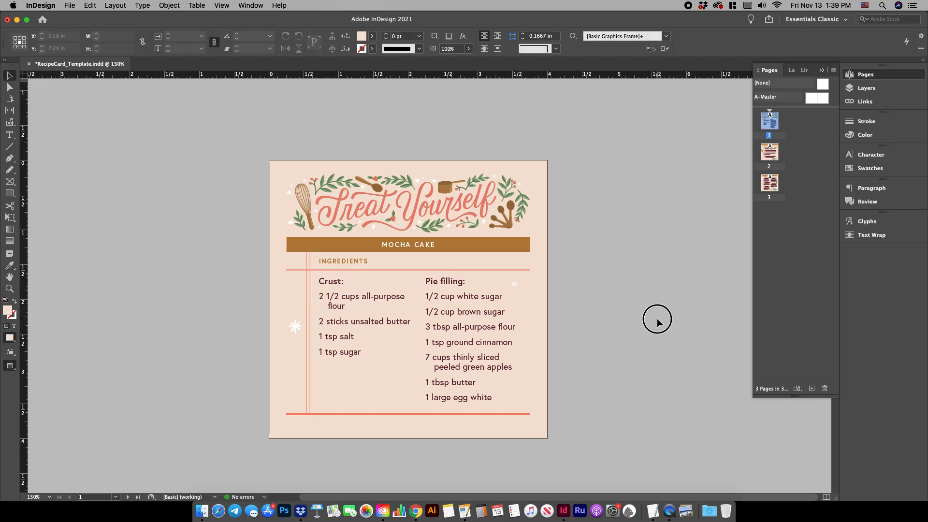
click(408, 245)
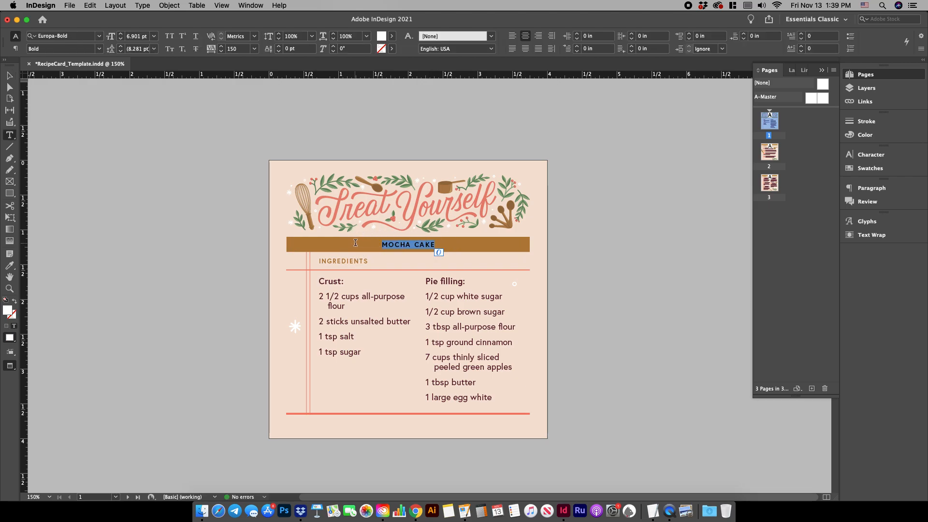
Step: Replace the MOCHA CAKE title with NANCY'S APPLE PIE
text(NANCY'S)
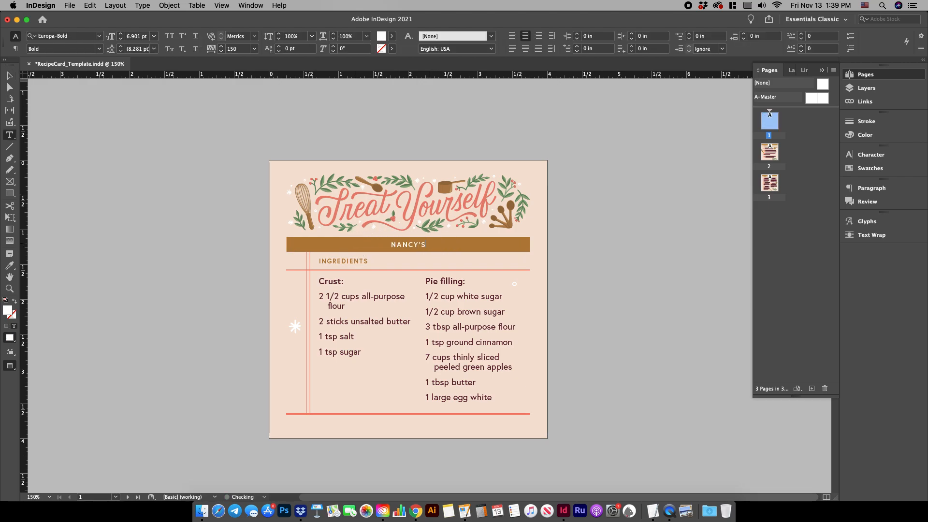
text(APPLE PIE)
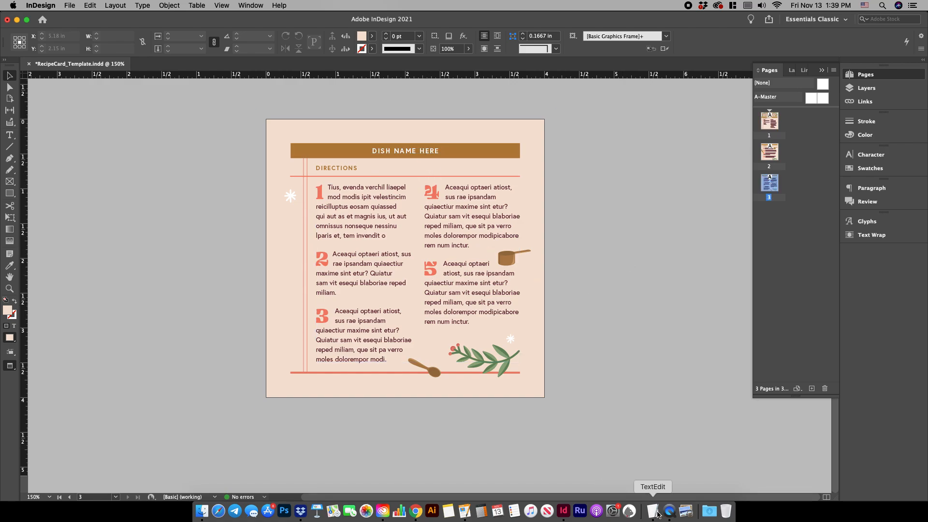
Step: Paste the pie directions from the notes into a pasteboard frame beside page 3 and select the first paragraph
click(653, 511)
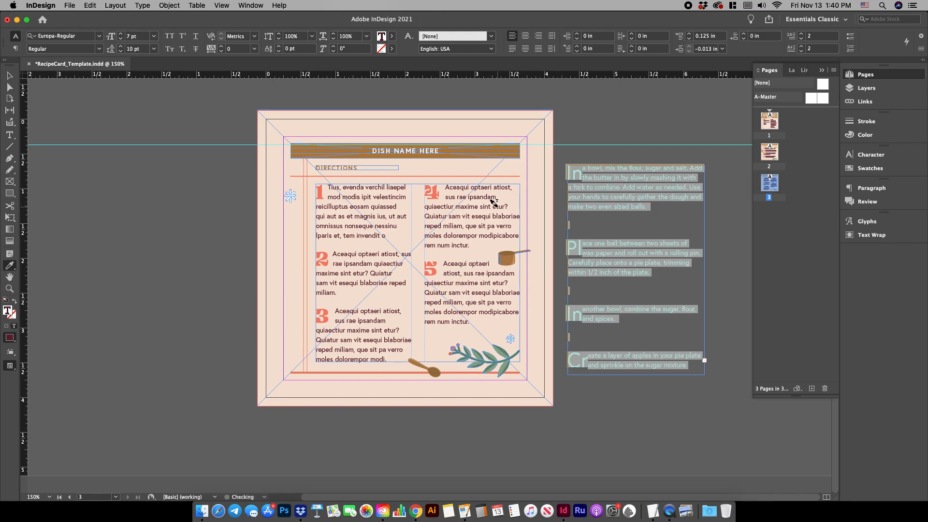
click(591, 183)
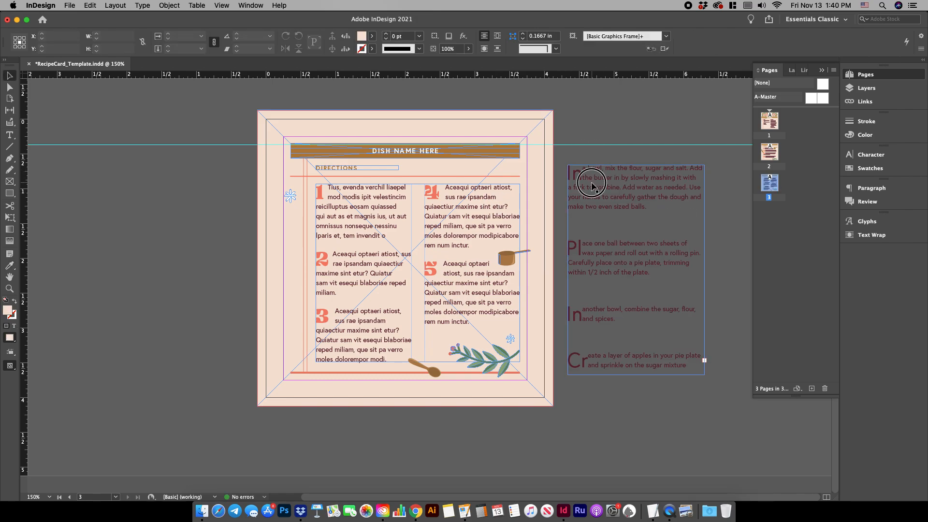
click(591, 184)
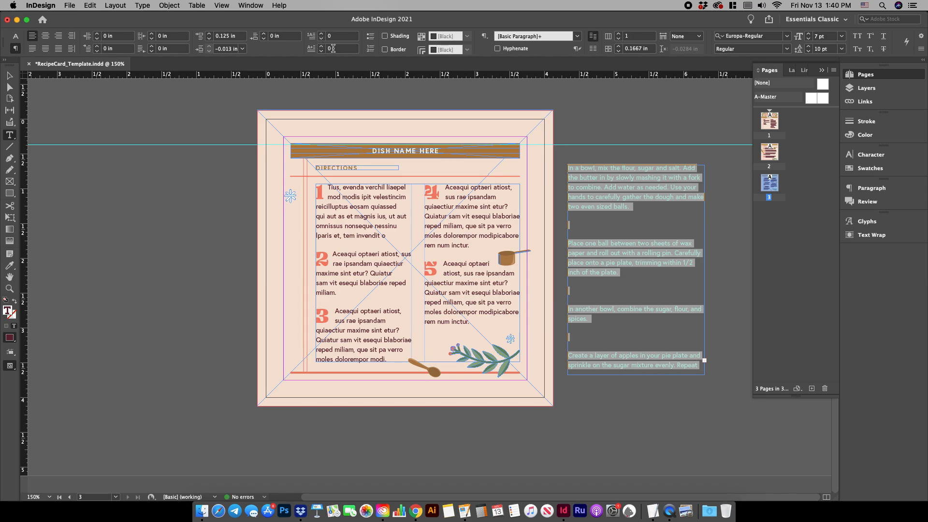
click(597, 219)
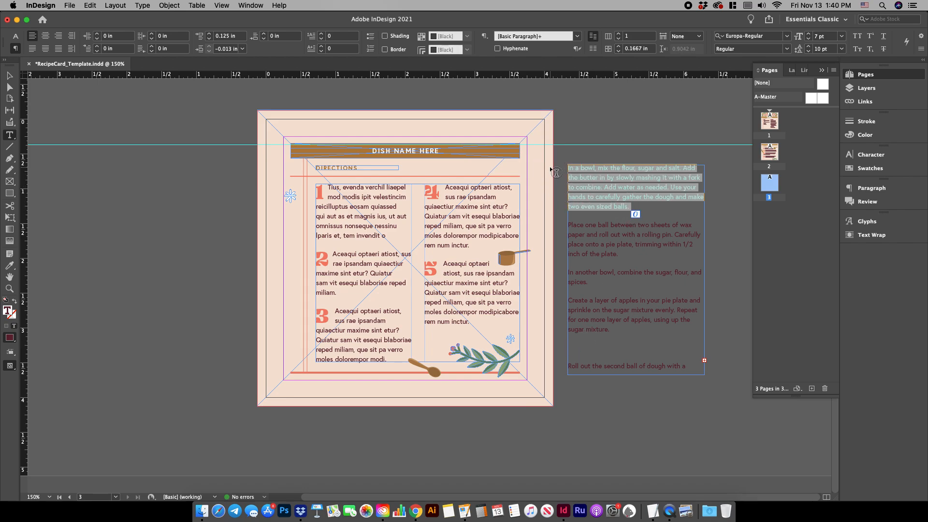
Step: Cut the directions text and move it into the template's directions frames
right_click(583, 178)
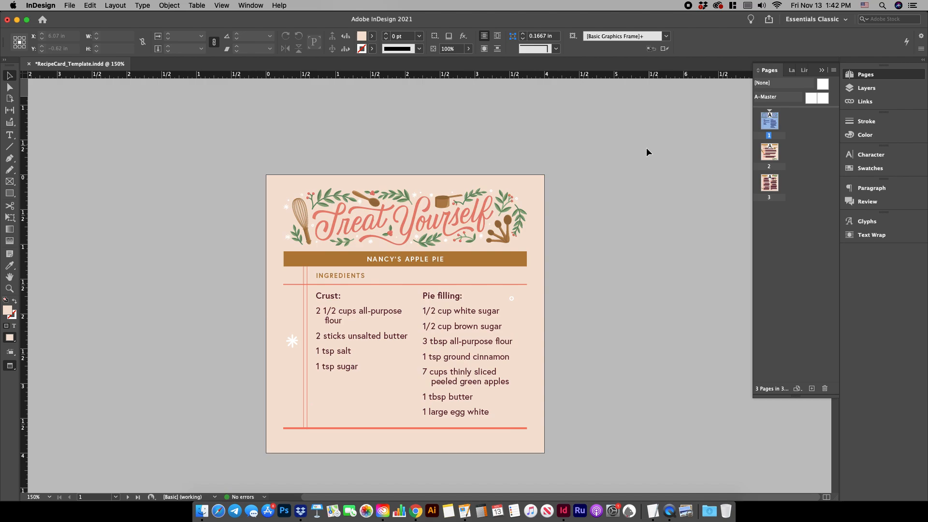
Step: Delete the leftover Mocha Cake directions page, leaving two pages
scroll(down, 3)
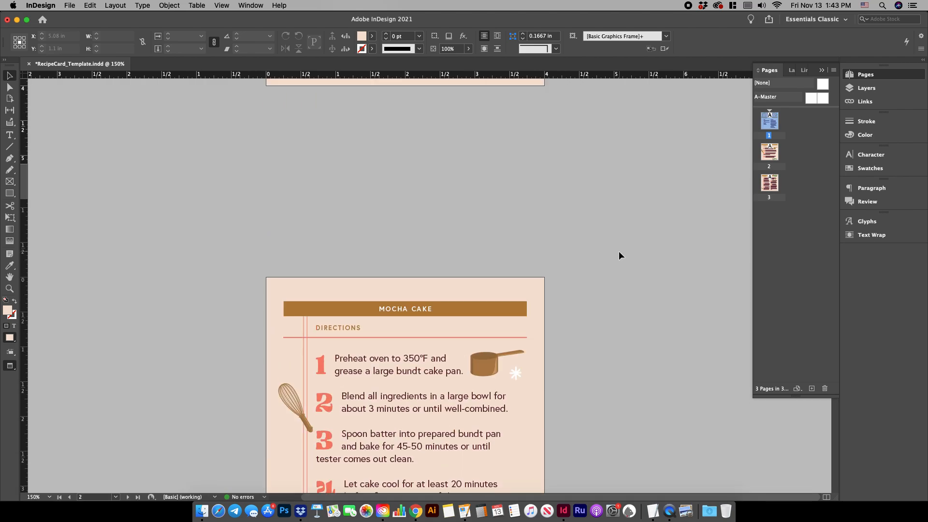
click(69, 499)
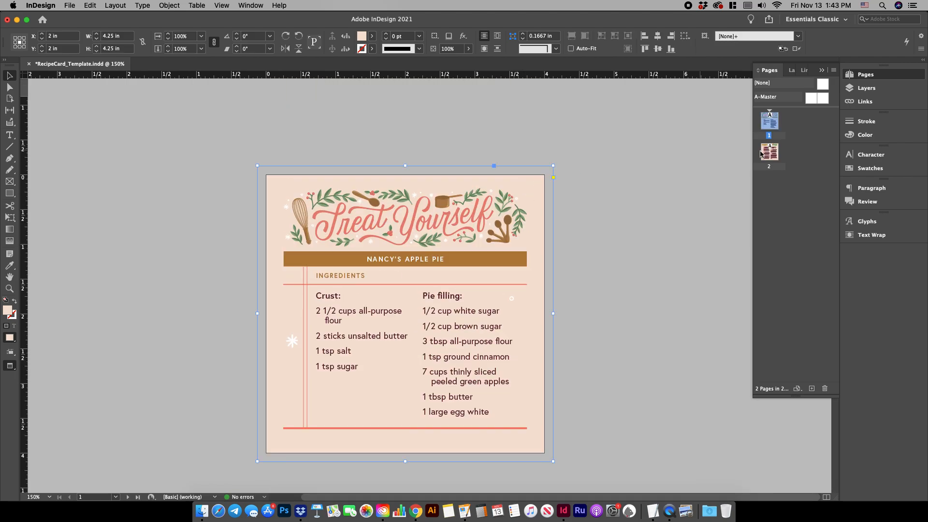
Step: Fill the ingredients page background with the R=182 G=127 B=60 brown swatch at 25% tint
click(871, 168)
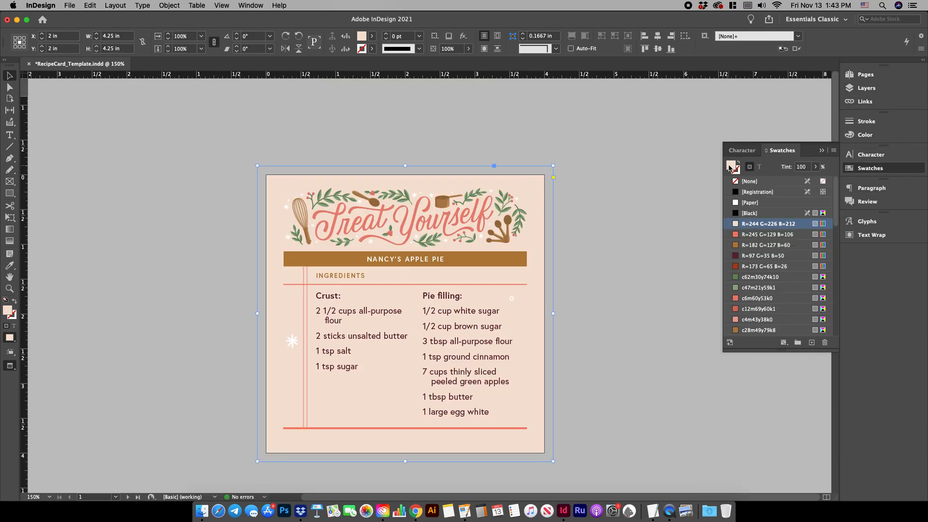
click(768, 245)
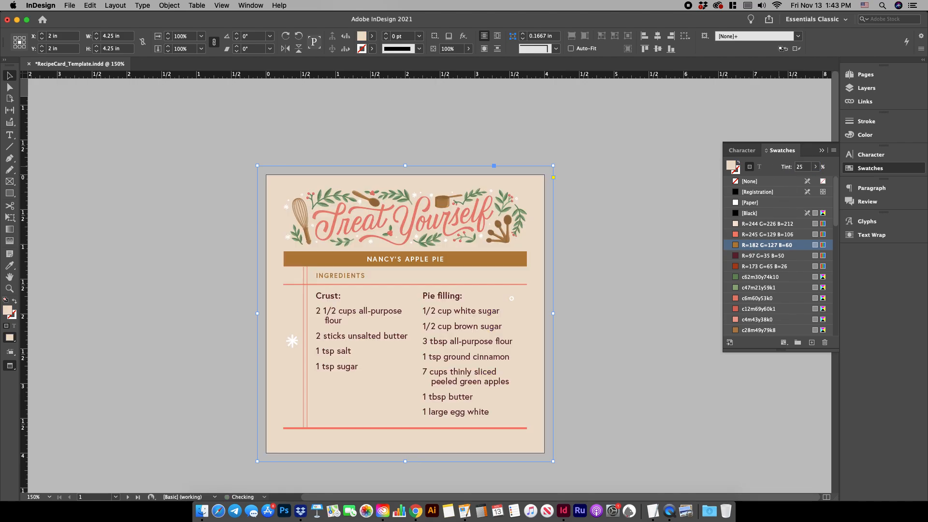
Step: Flip between the directions and ingredients pages to check the result
click(127, 497)
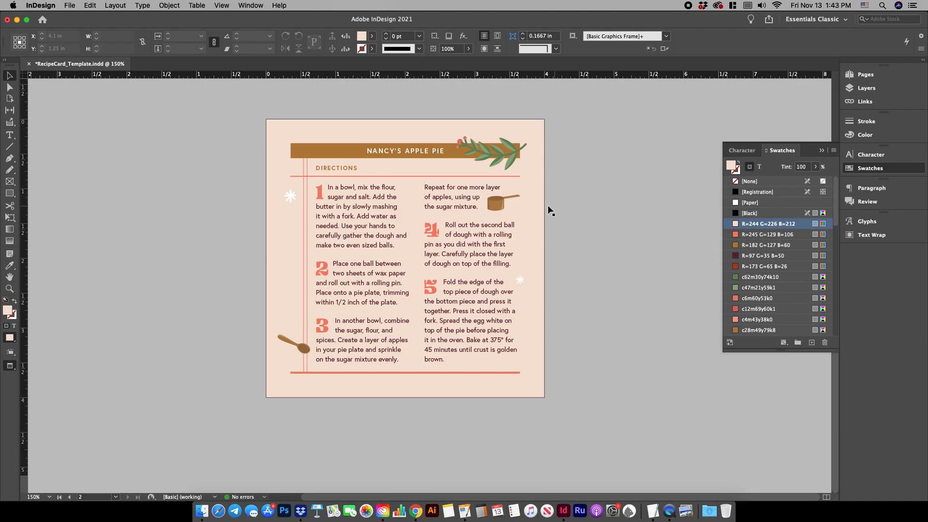
click(769, 204)
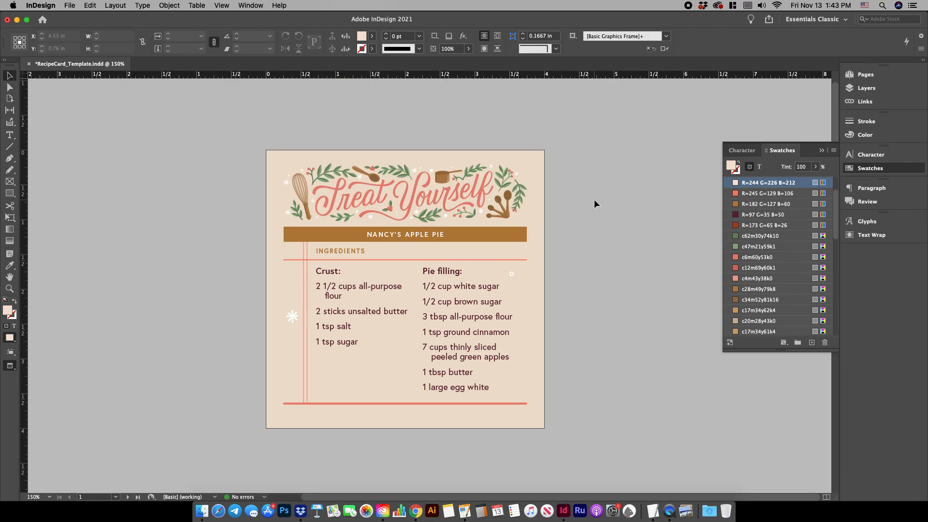
click(137, 497)
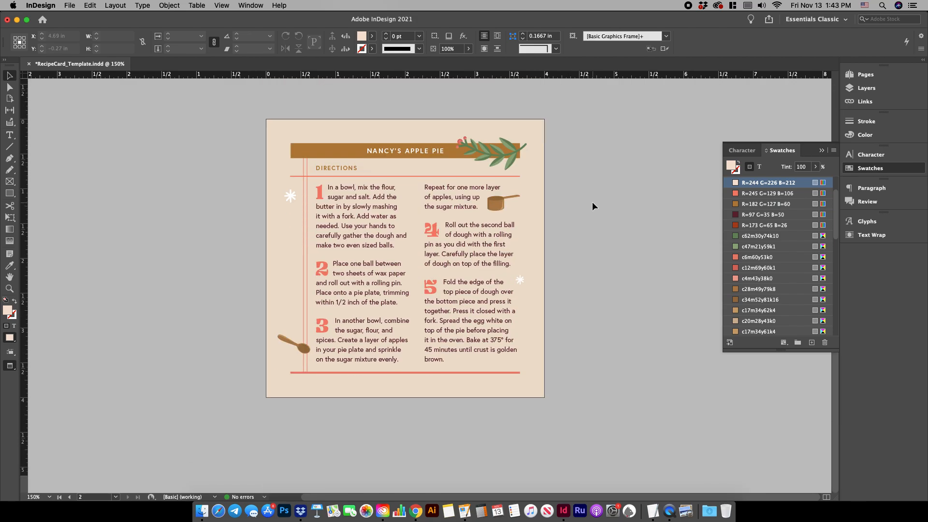
click(69, 497)
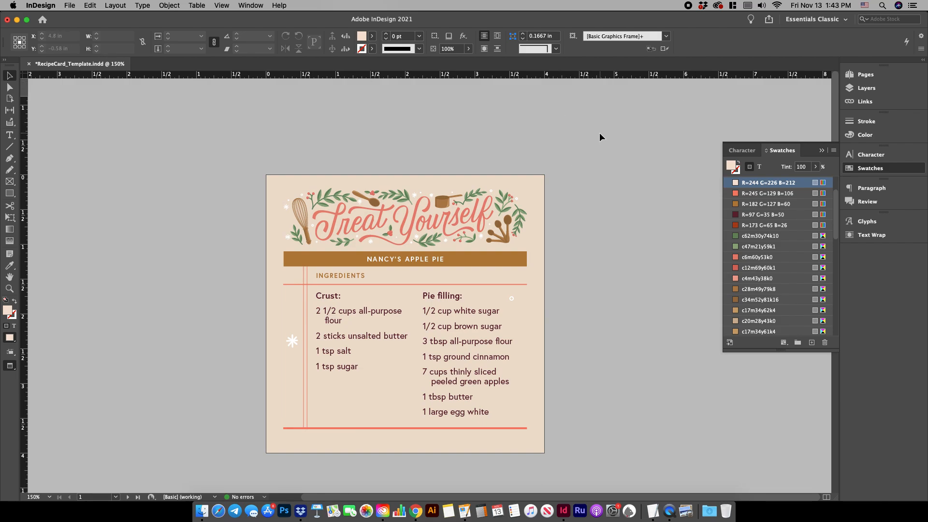
Step: Export via Share as a JPEG named ApplePie-V1, reaching the Export JPEG settings
click(769, 19)
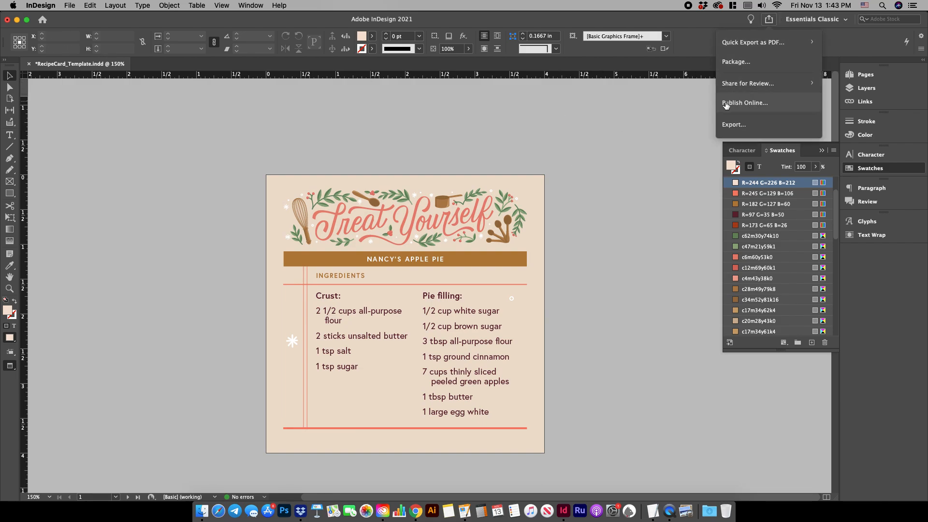
click(734, 124)
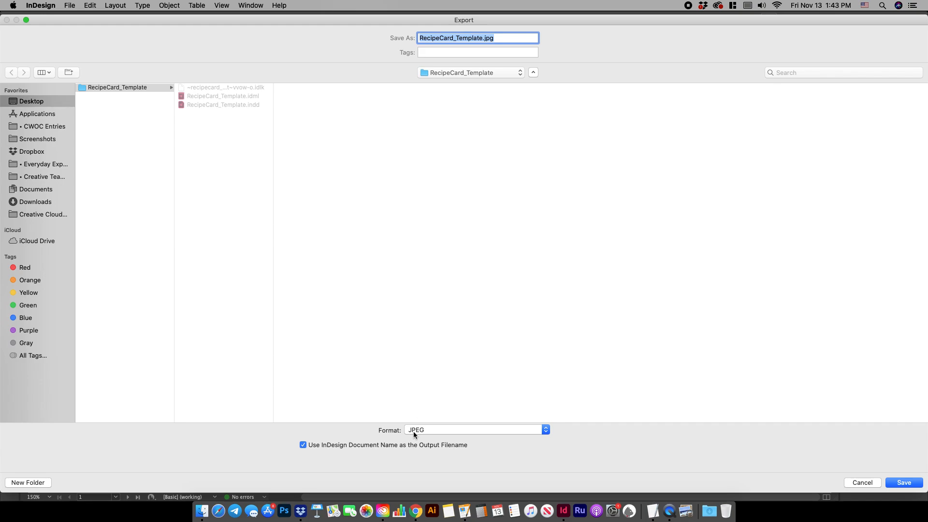
mouse_move(447, 126)
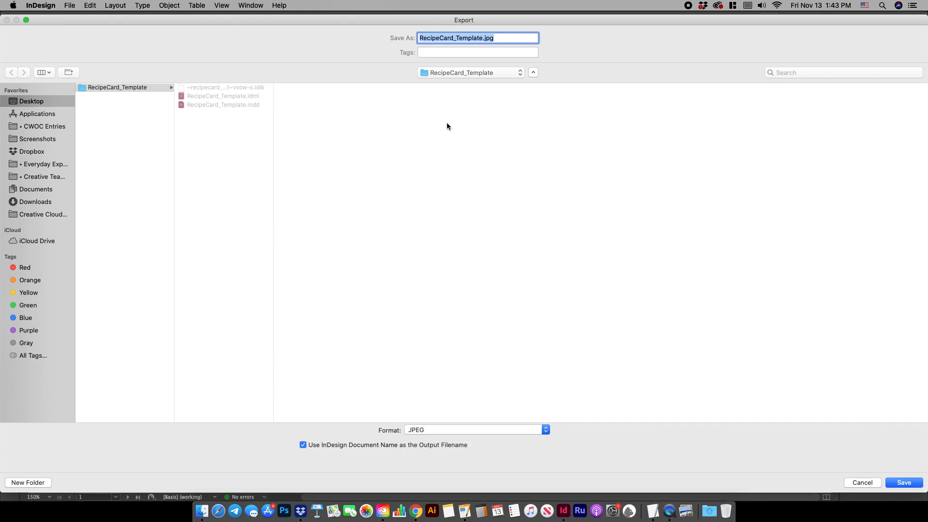
text(Appl)
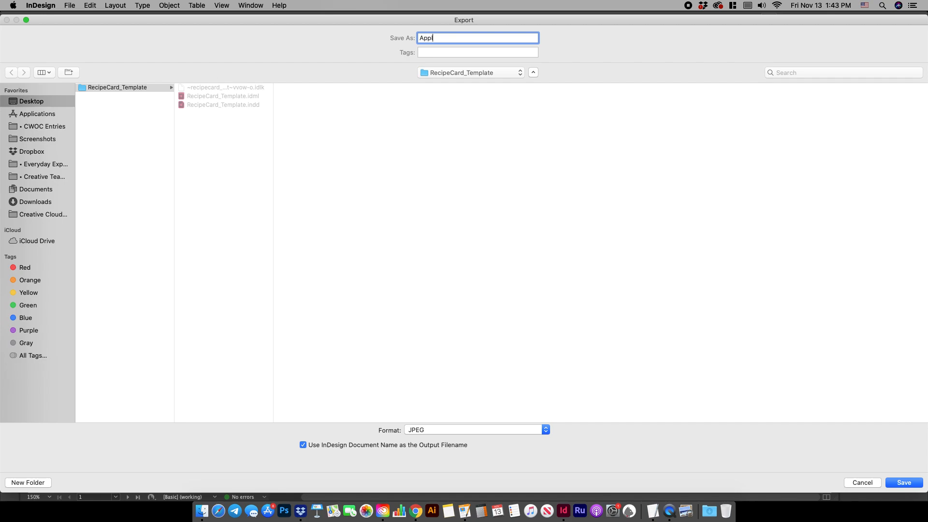
text(lePie-V1)
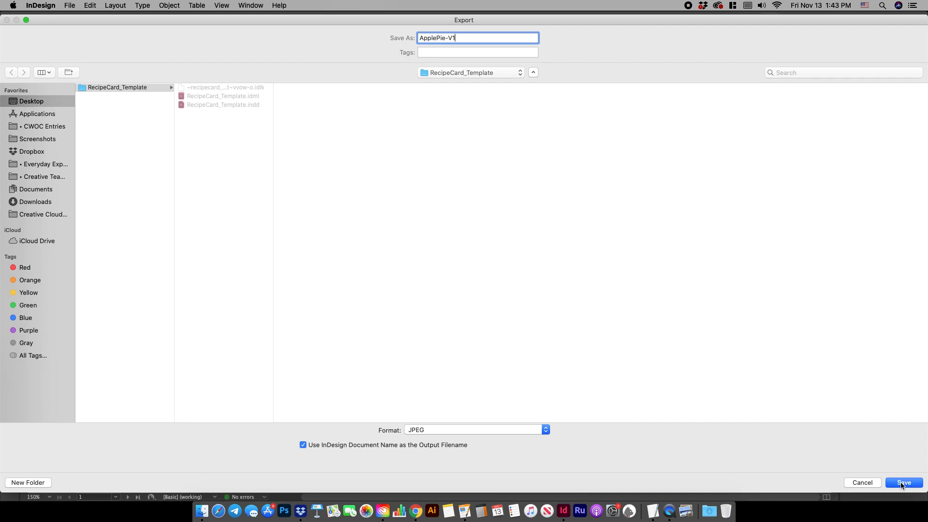
click(903, 483)
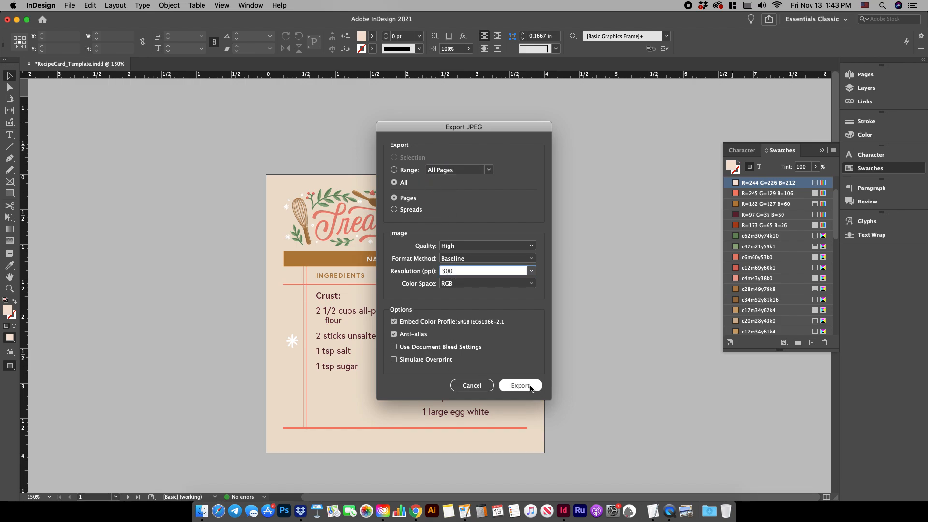
Step: Run the high-quality 300 ppi JPEG export, then review the directions and ingredients pages
click(521, 386)
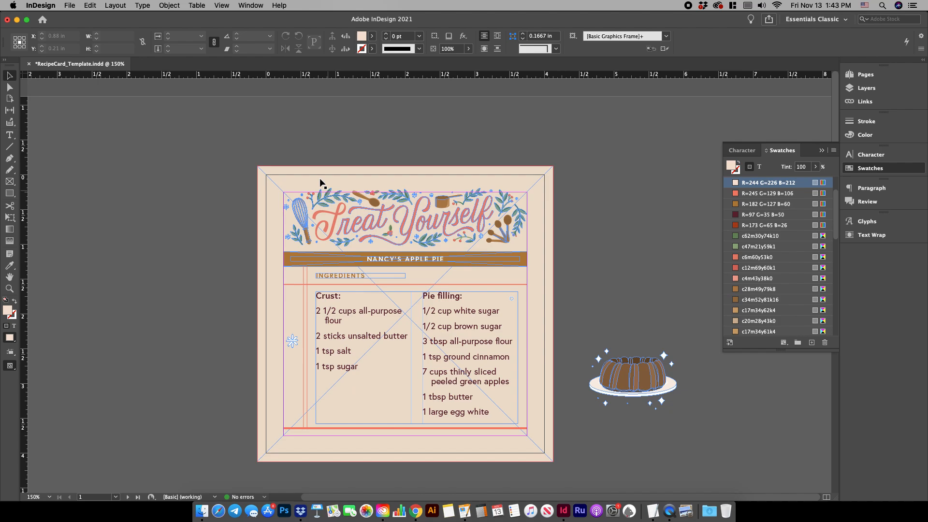
click(766, 204)
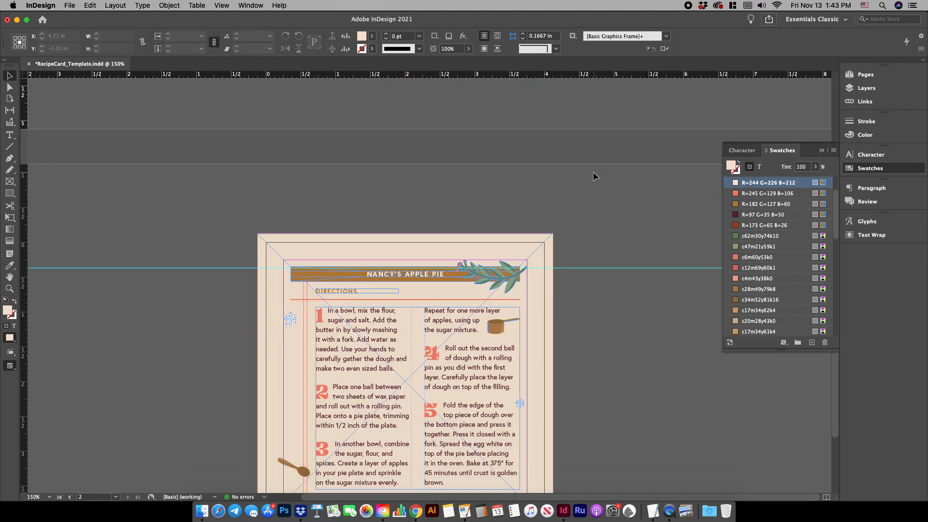
click(67, 497)
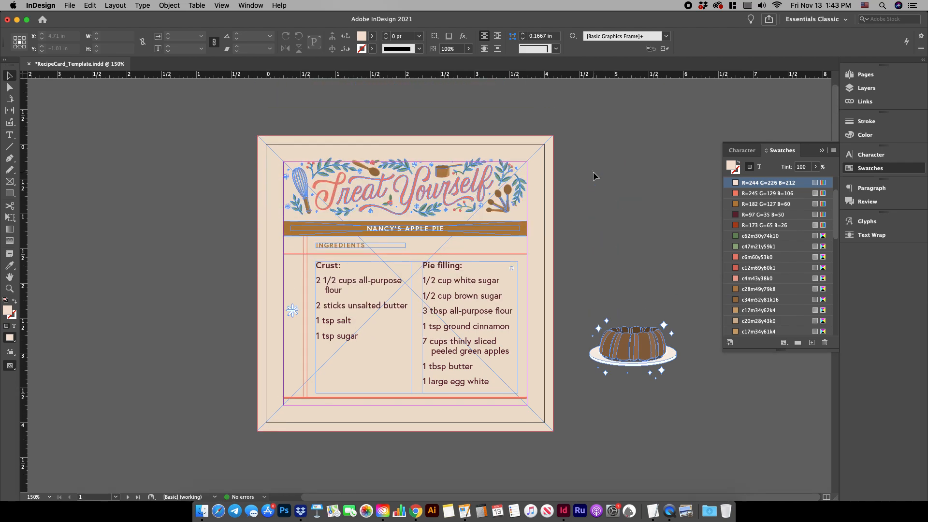